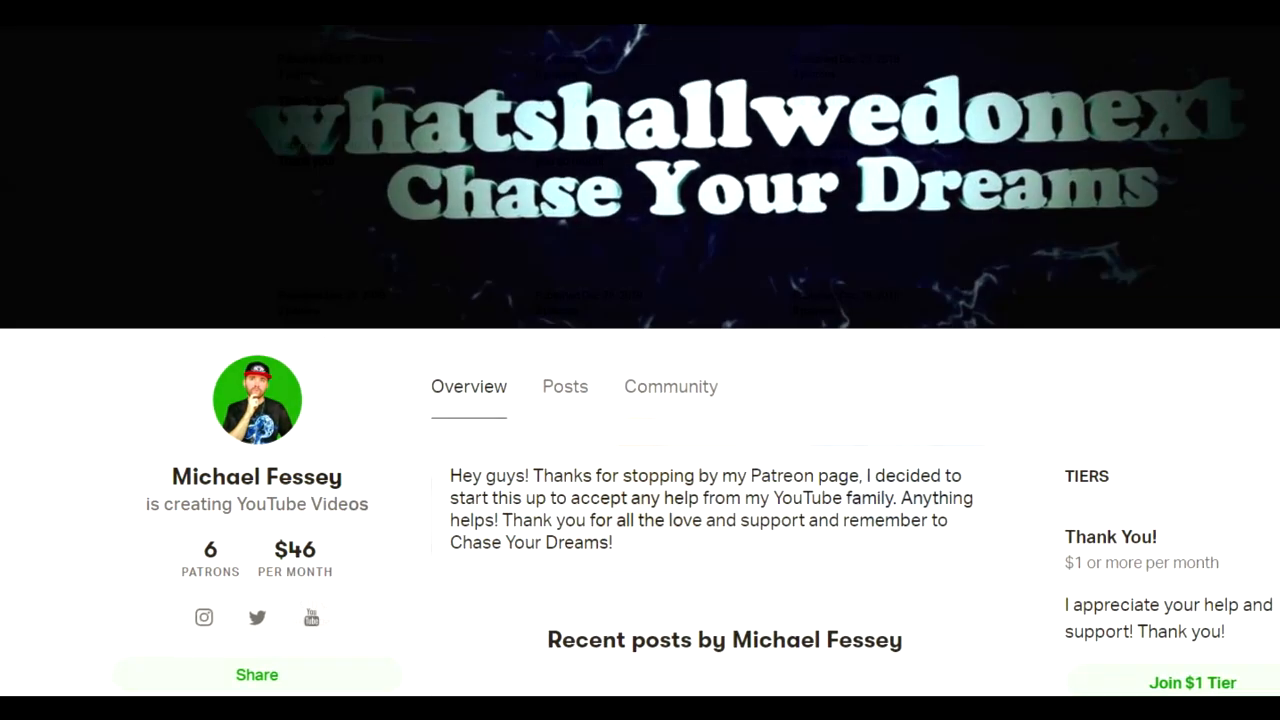
{"action": "scroll", "scroll_direction": "down", "scroll_amount": 3}
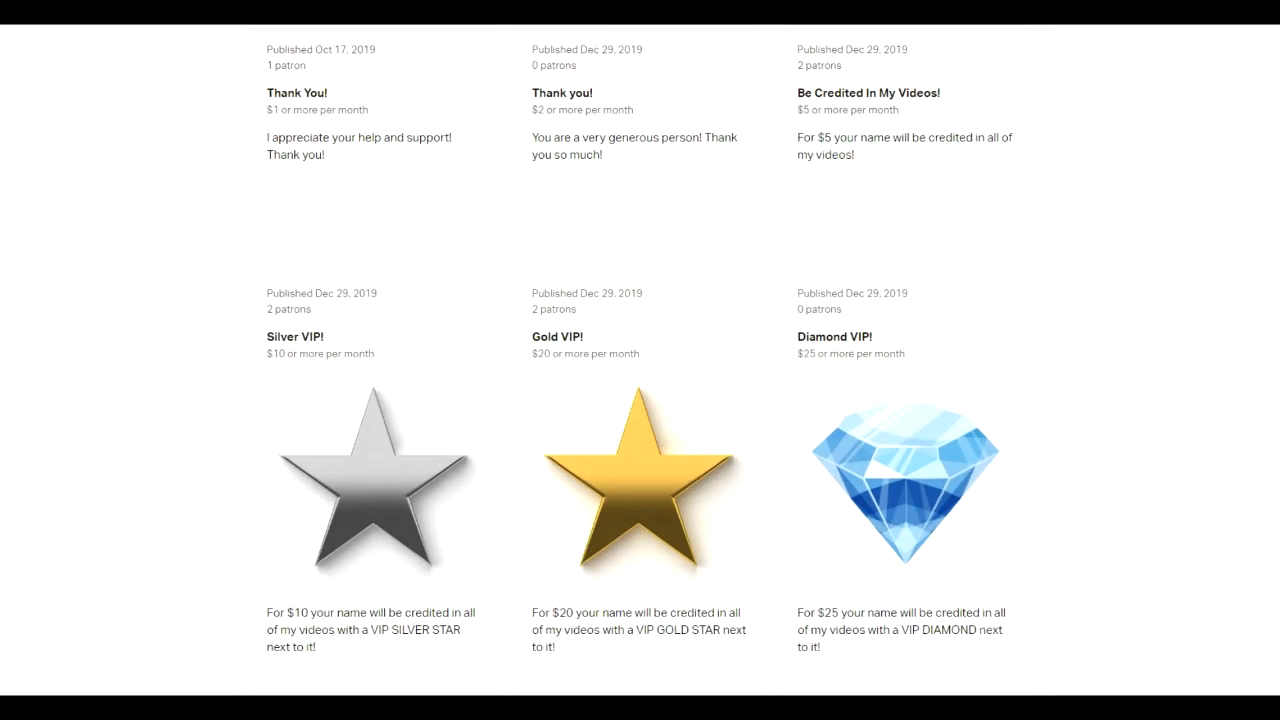